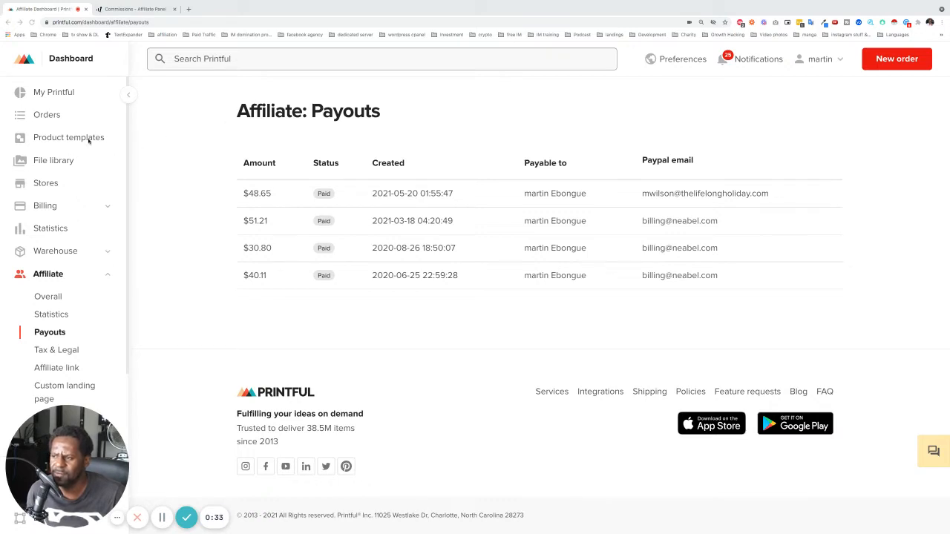
mouse_move(267, 140)
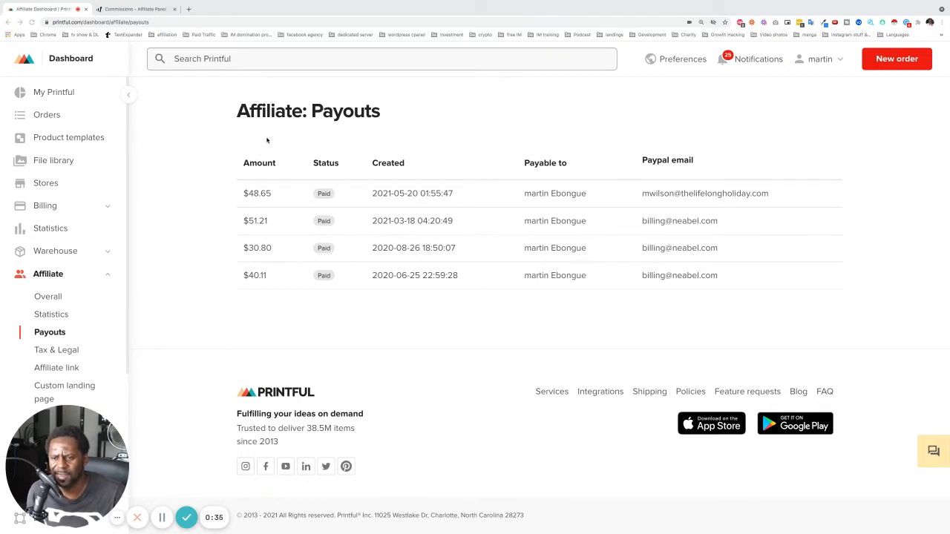
mouse_move(212, 130)
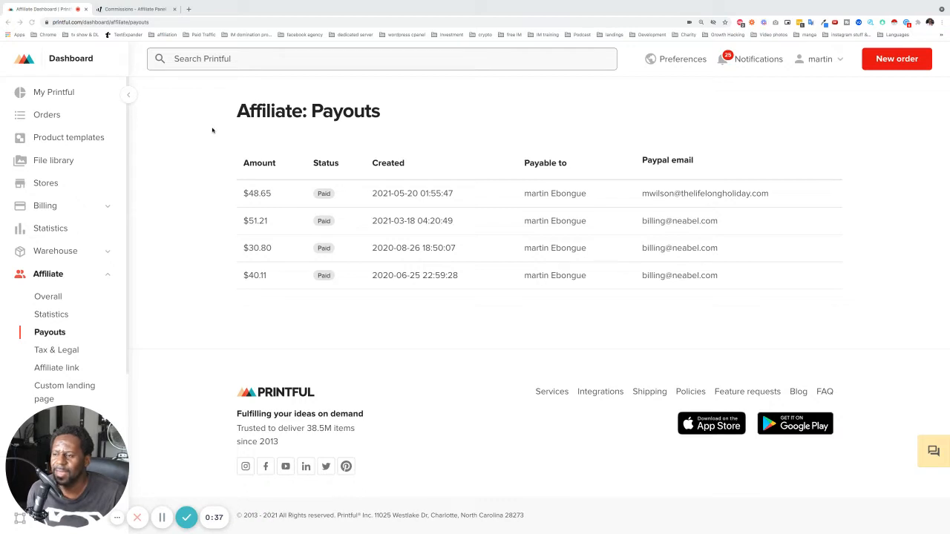
mouse_move(238, 138)
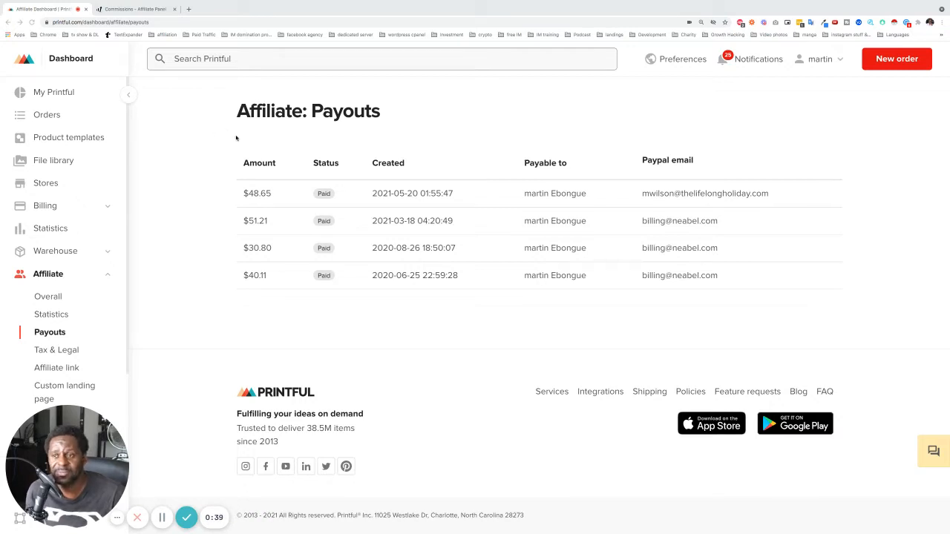
mouse_move(260, 195)
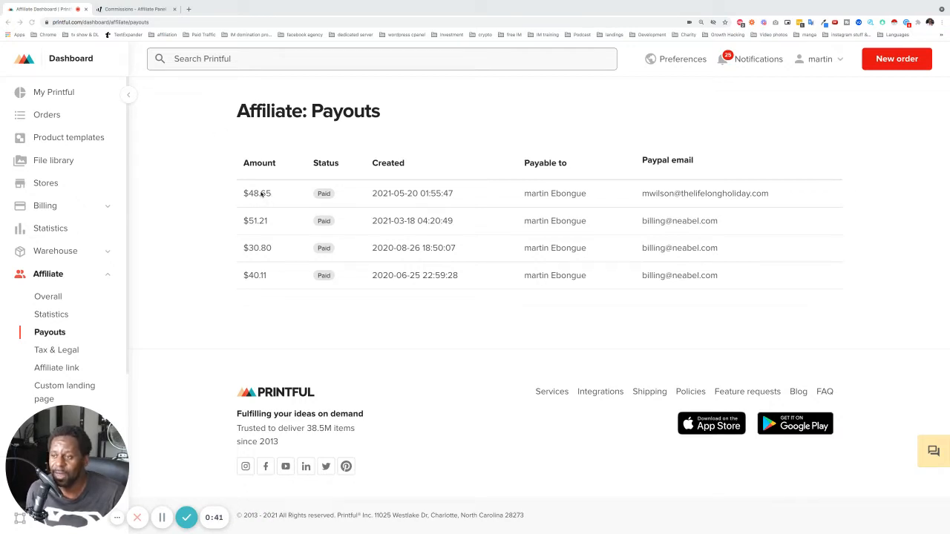
Collapse the Reports list in the sidebar and return to the affiliate dashboard home.
double_click(257, 193)
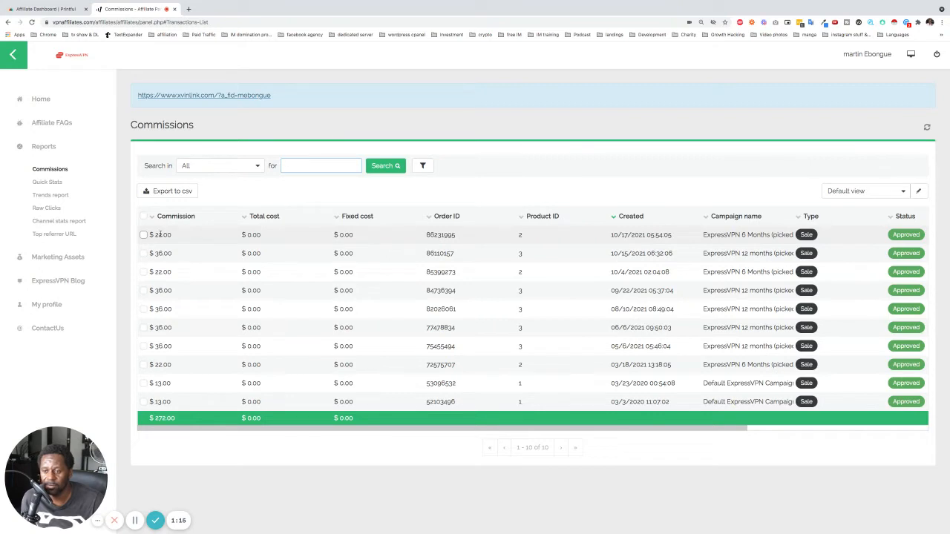
mouse_move(161, 423)
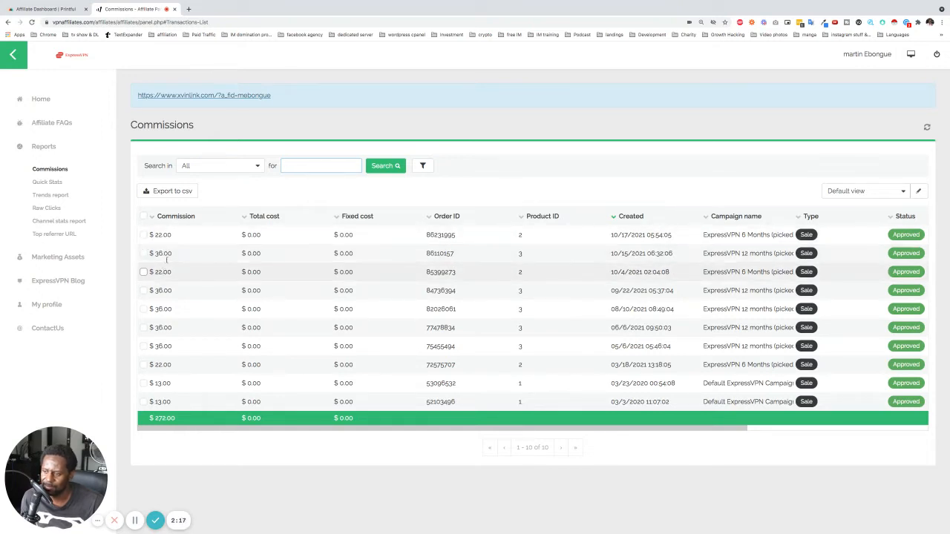
mouse_move(171, 293)
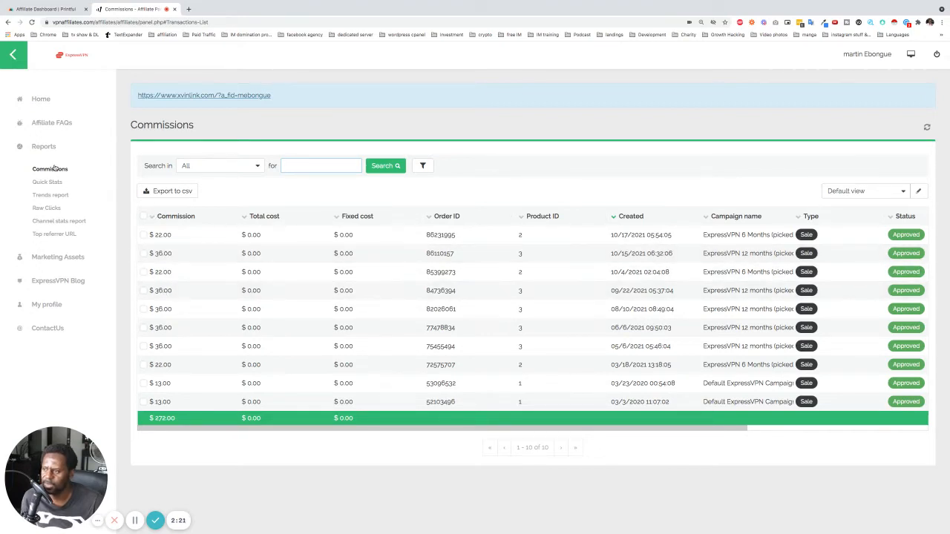
left_click(43, 147)
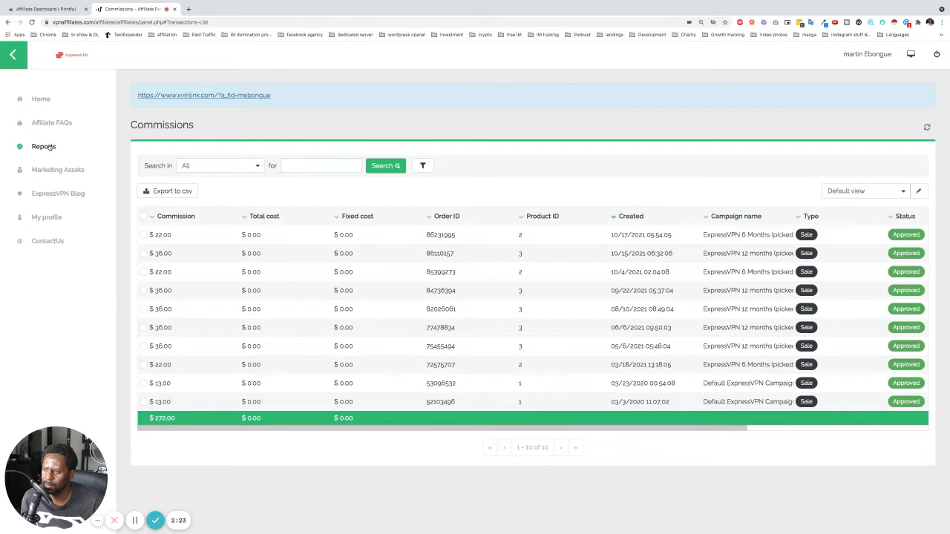
left_click(42, 98)
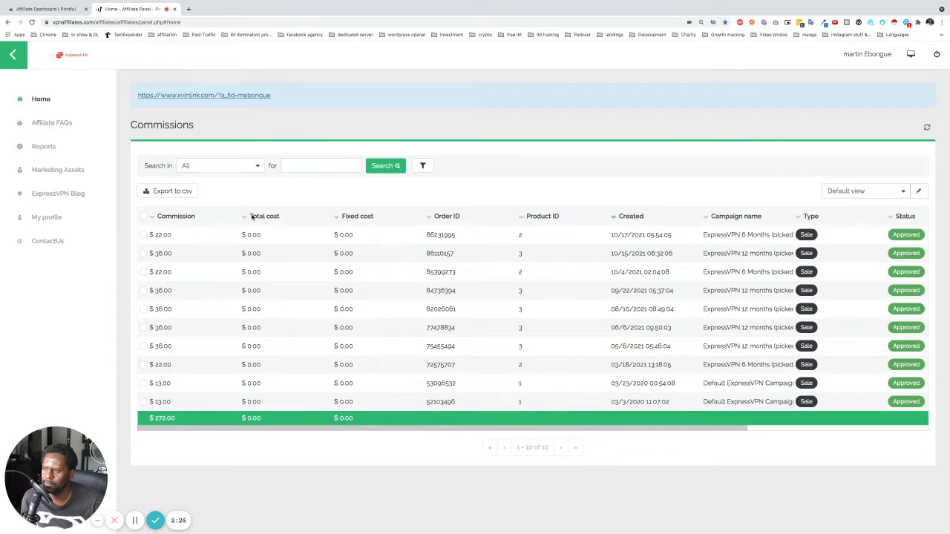
left_click(41, 98)
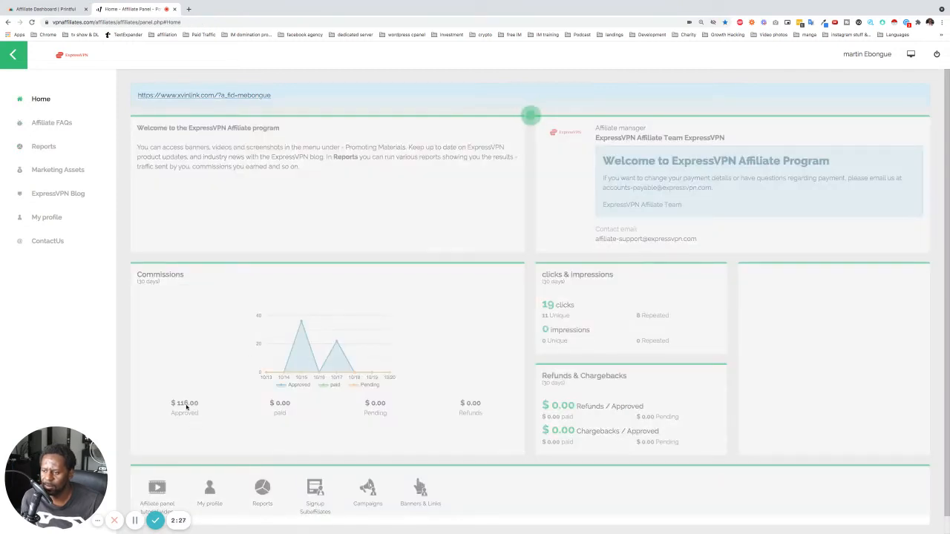